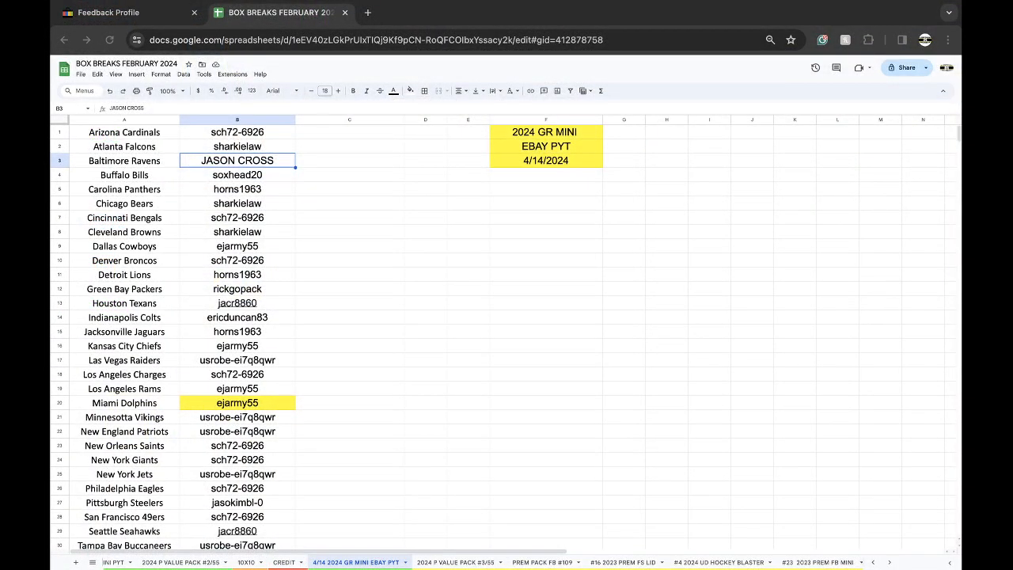
{"action": "mouse_move", "coordinate": [432, 302]}
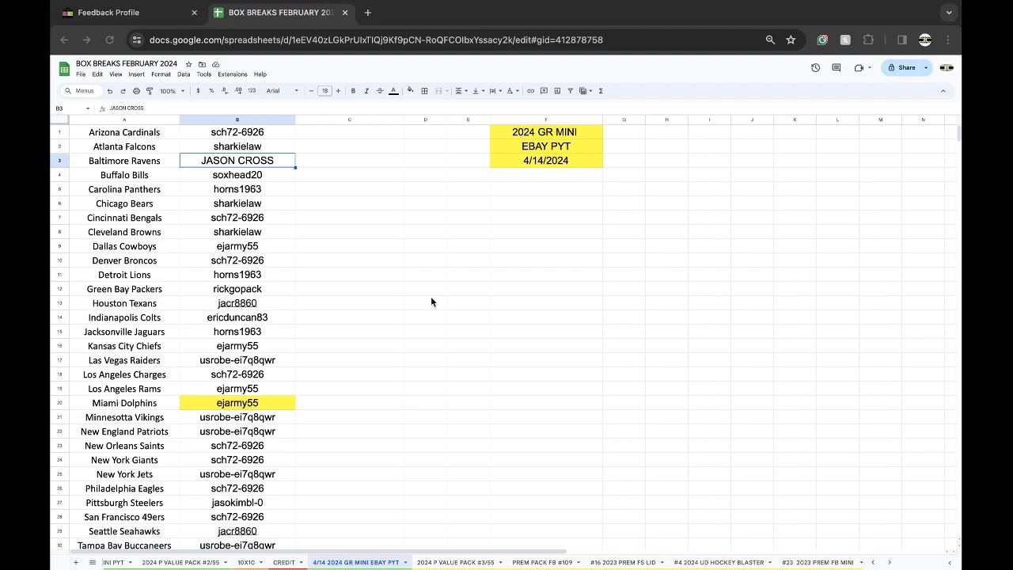
{"action": "mouse_move", "coordinate": [261, 243]}
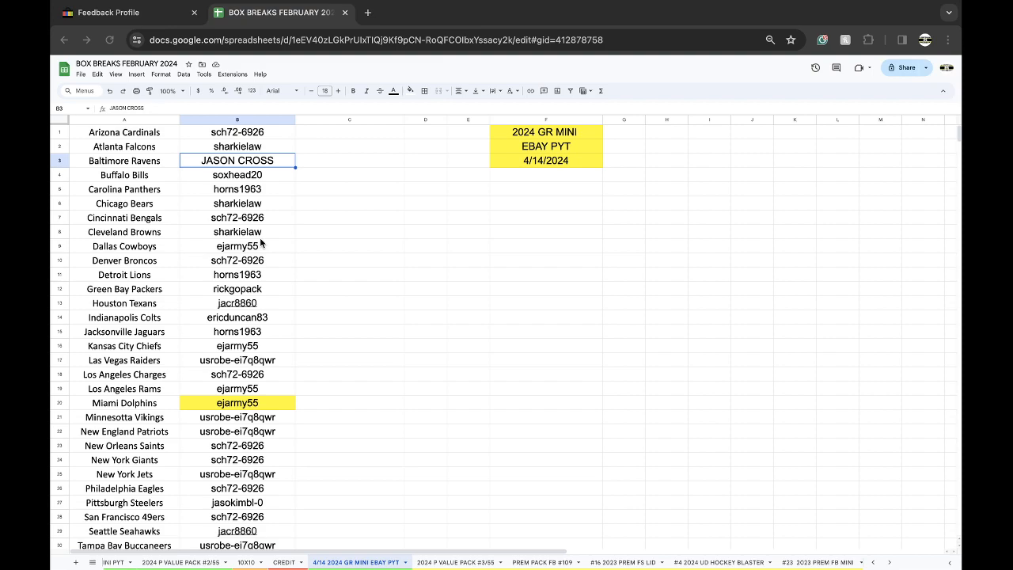
{"action": "scroll", "scroll_direction": "down", "scroll_amount": 3}
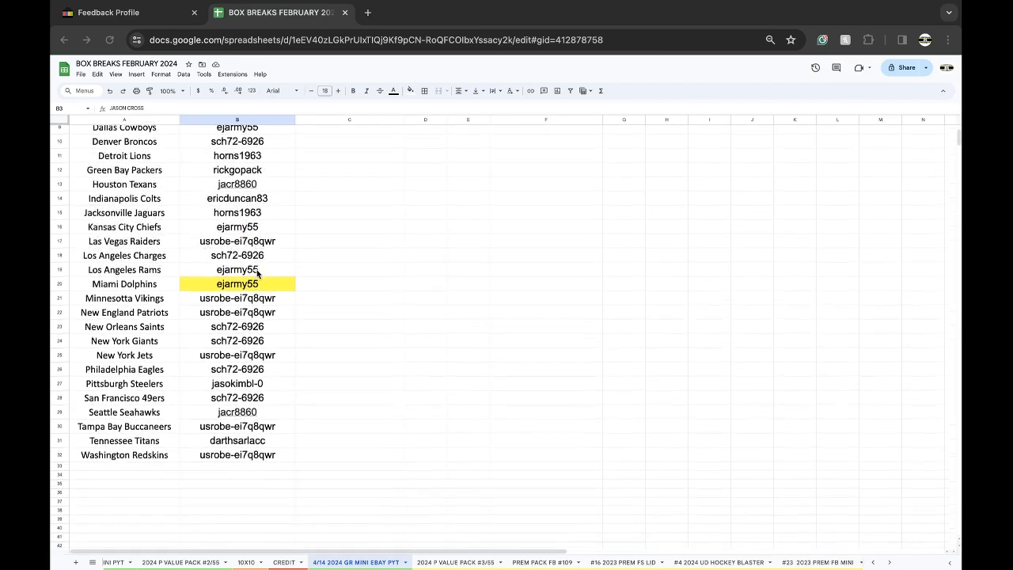
{"action": "scroll", "scroll_direction": "up", "scroll_amount": 3}
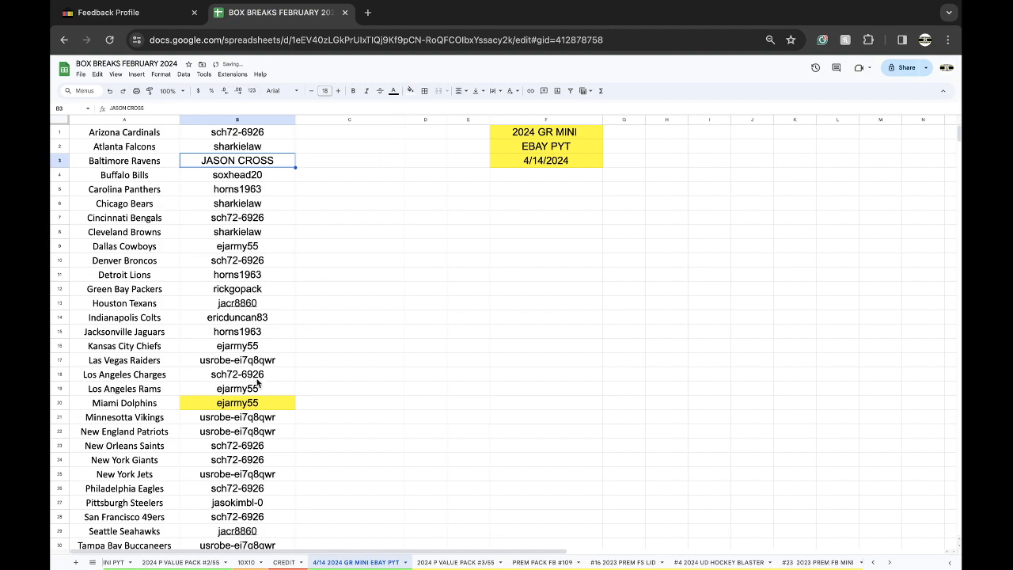
{"action": "left_click", "coordinate": [237, 402]}
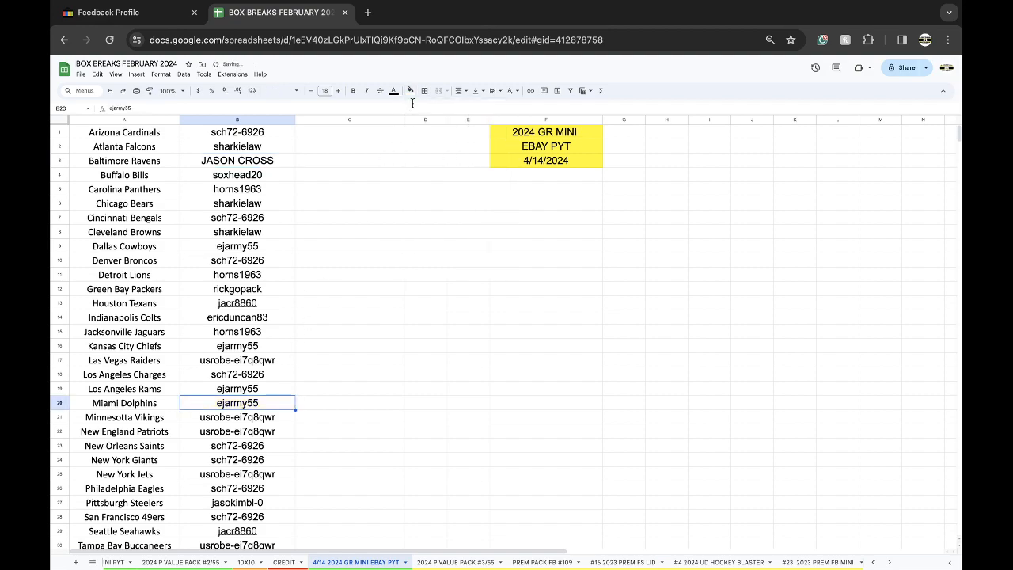
{"action": "mouse_move", "coordinate": [312, 281]}
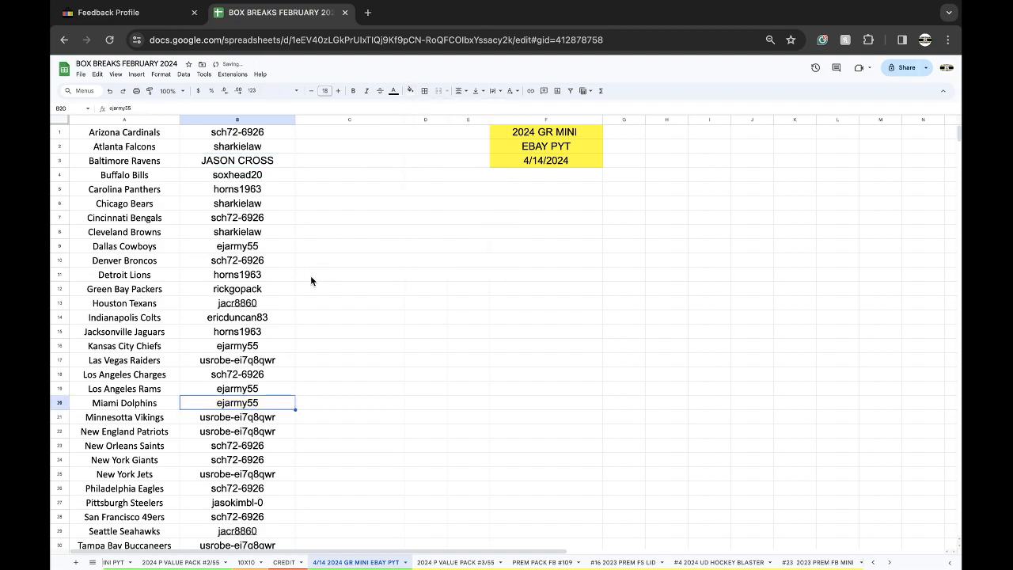
{"action": "left_click", "coordinate": [237, 120]}
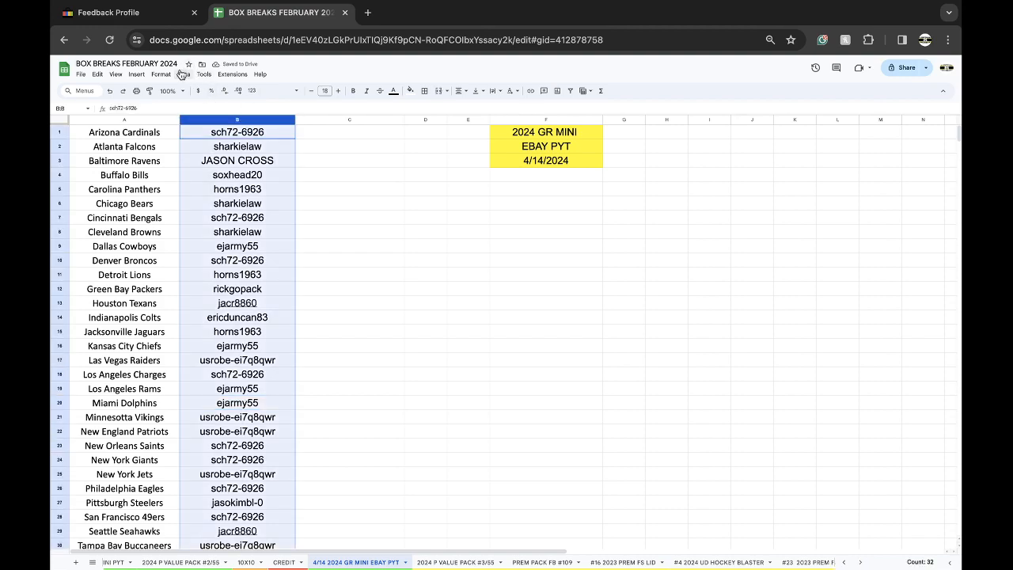
{"action": "left_click", "coordinate": [184, 74]}
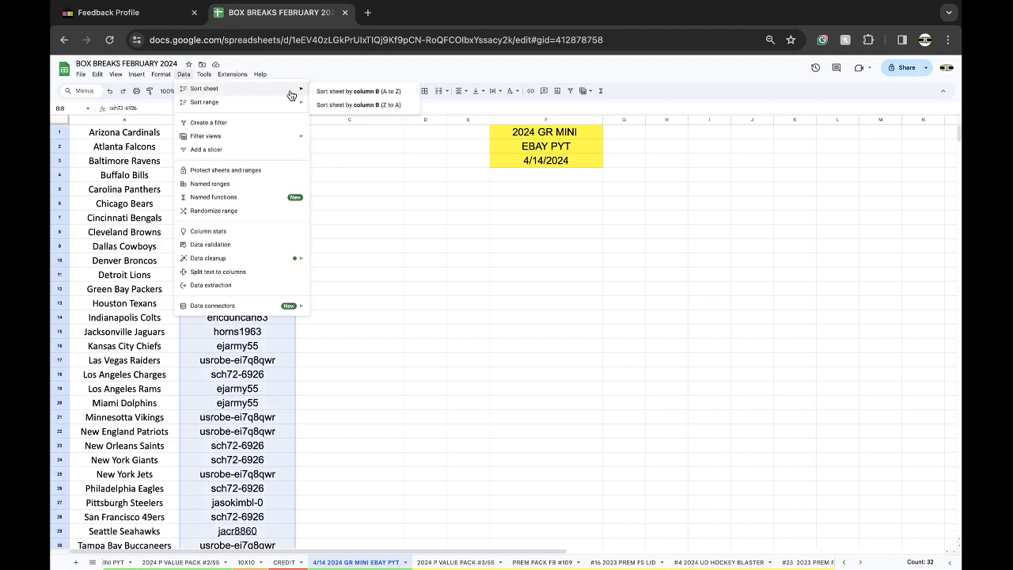
{"action": "left_click", "coordinate": [359, 91]}
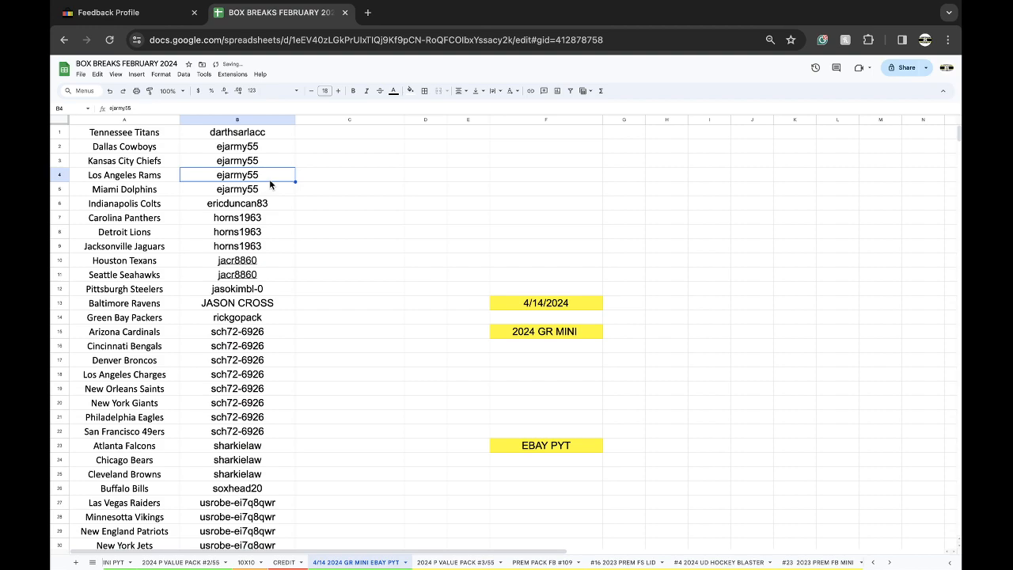
{"action": "left_click", "coordinate": [125, 132]}
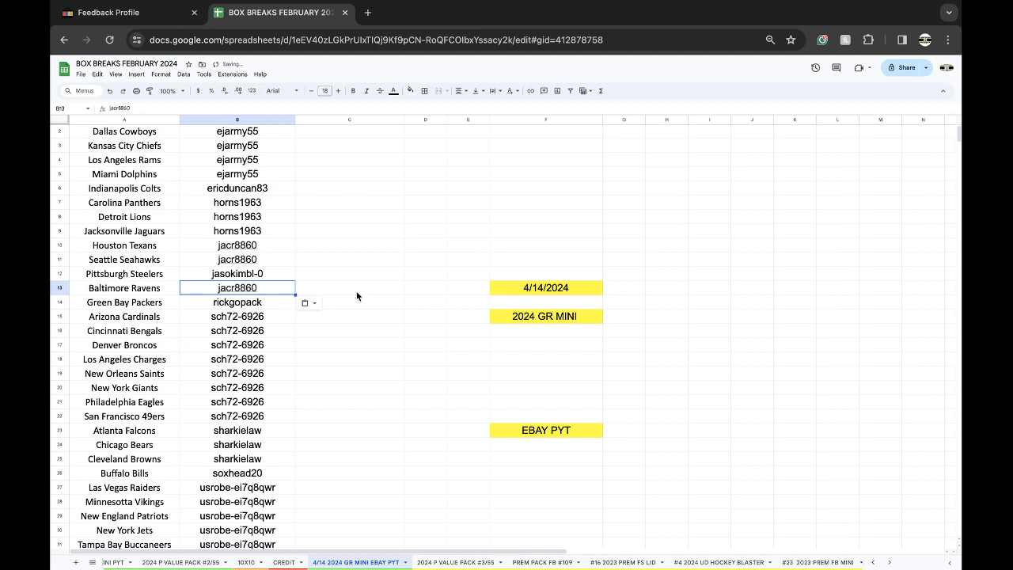
- Review the sch72-6926, Las Vegas Raiders and six usrobe-ei7q8qwr rows after the sort
{"action": "left_click", "coordinate": [238, 273]}
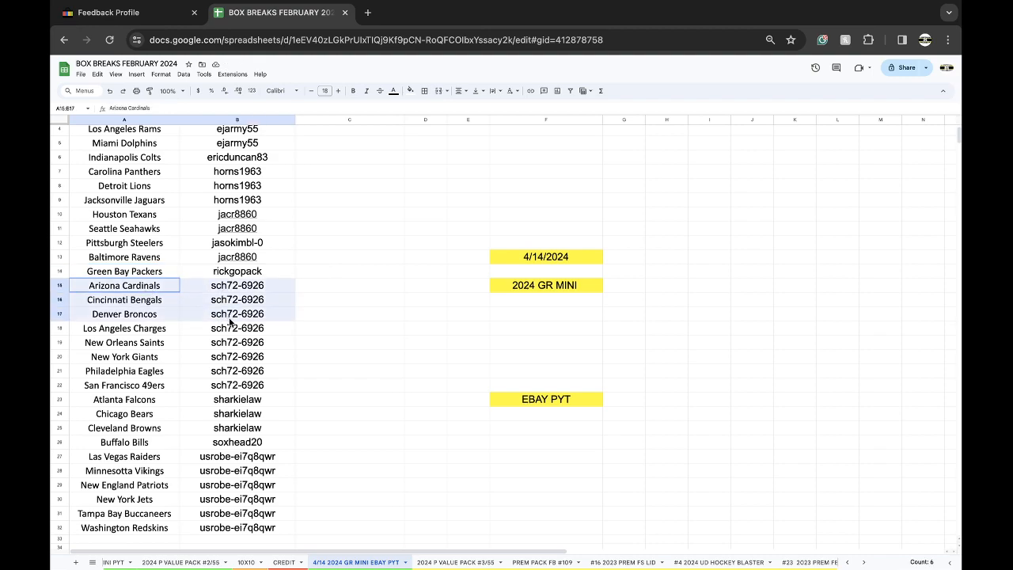
{"action": "left_click", "coordinate": [236, 385]}
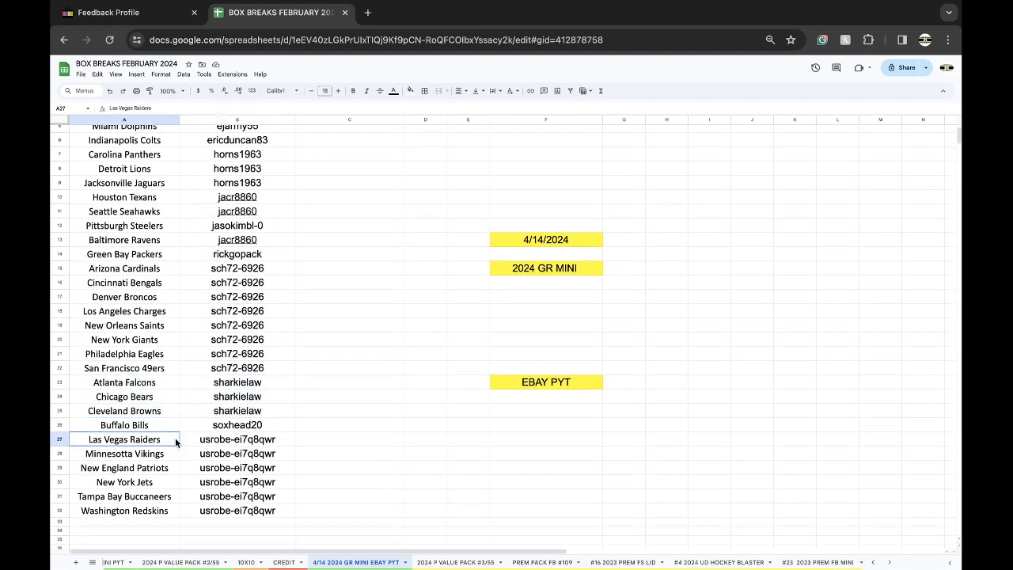
{"action": "left_click_drag", "start_coordinate": [124, 439], "coordinate": [237, 511]}
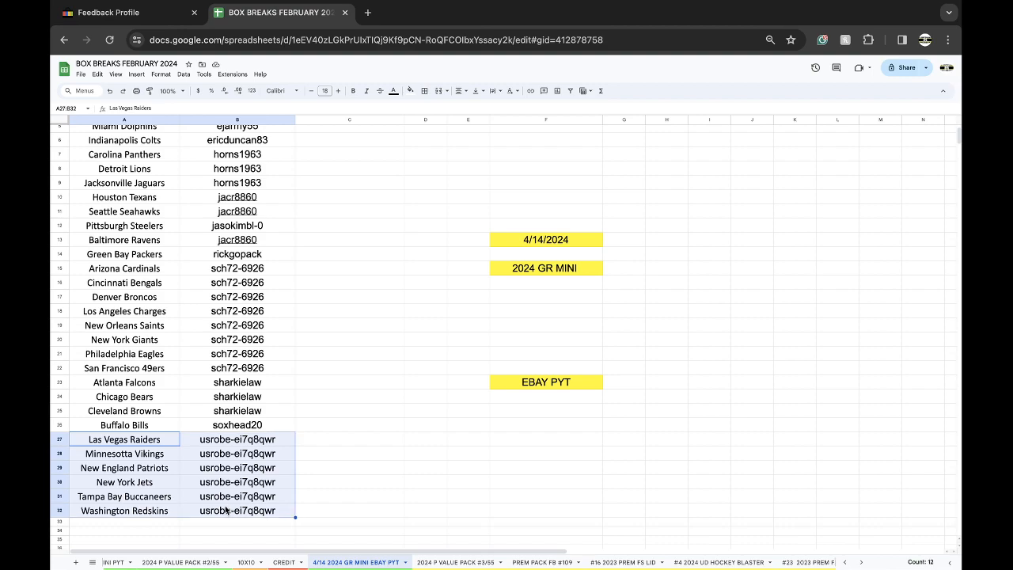
{"action": "scroll", "scroll_direction": "up", "scroll_amount": 3}
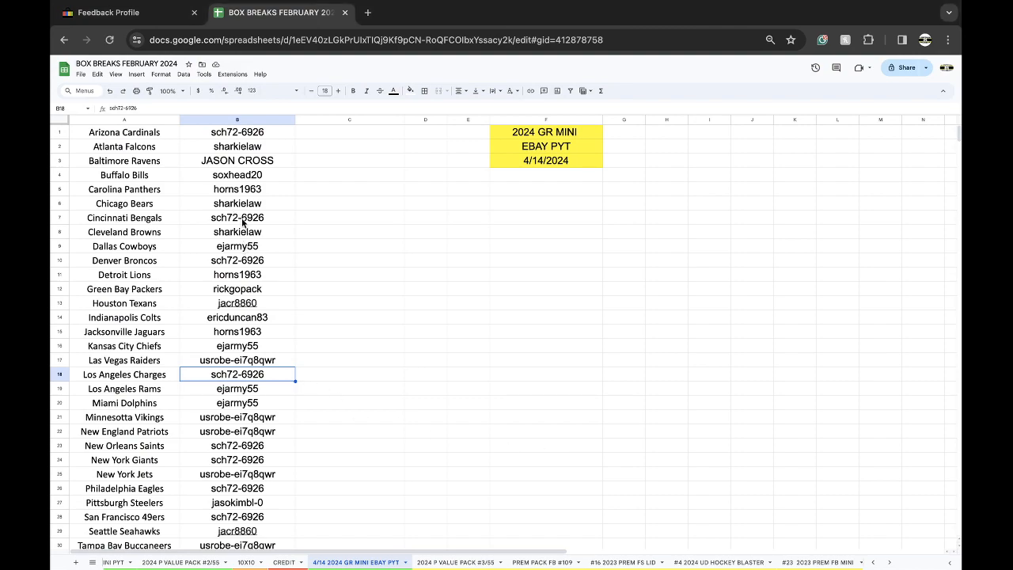
{"action": "left_click", "coordinate": [409, 90]}
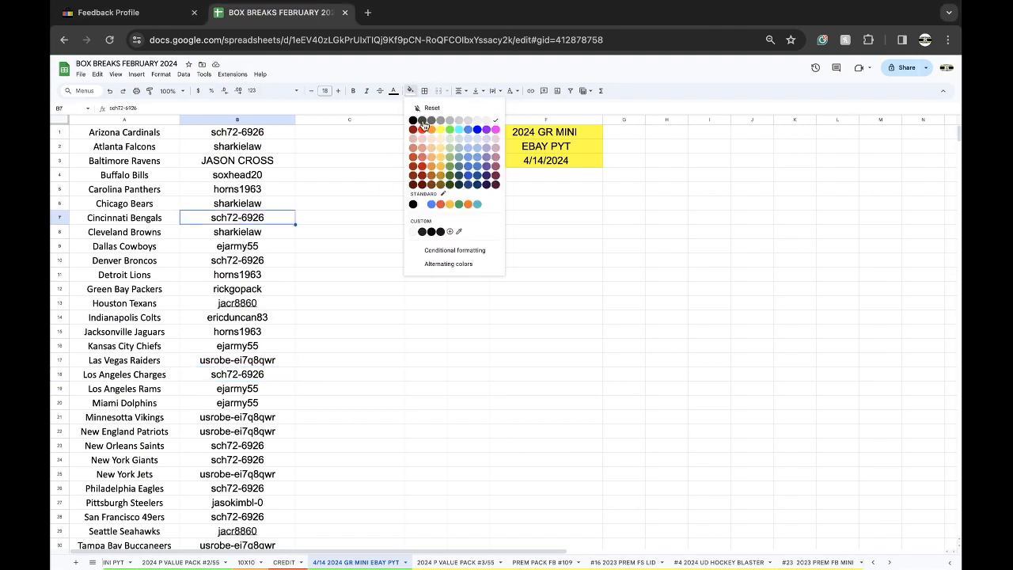
{"action": "left_click", "coordinate": [422, 123]}
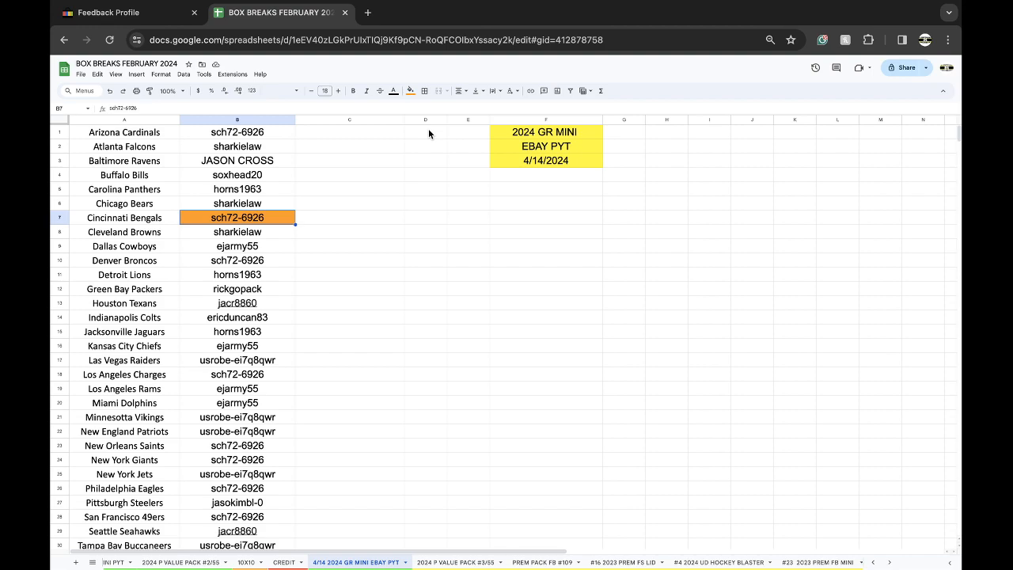
{"action": "mouse_move", "coordinate": [289, 349]}
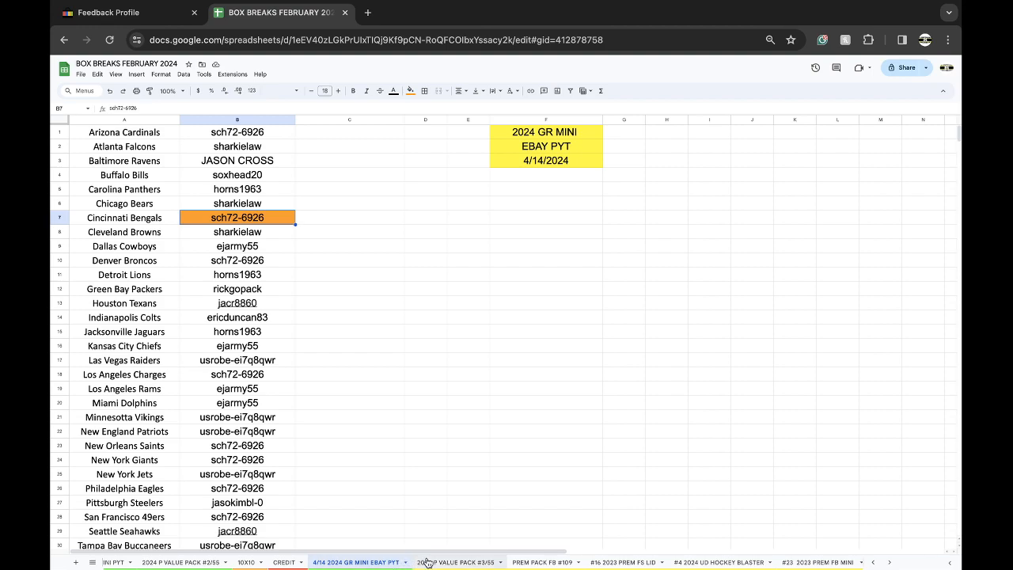
{"action": "left_click", "coordinate": [453, 562]}
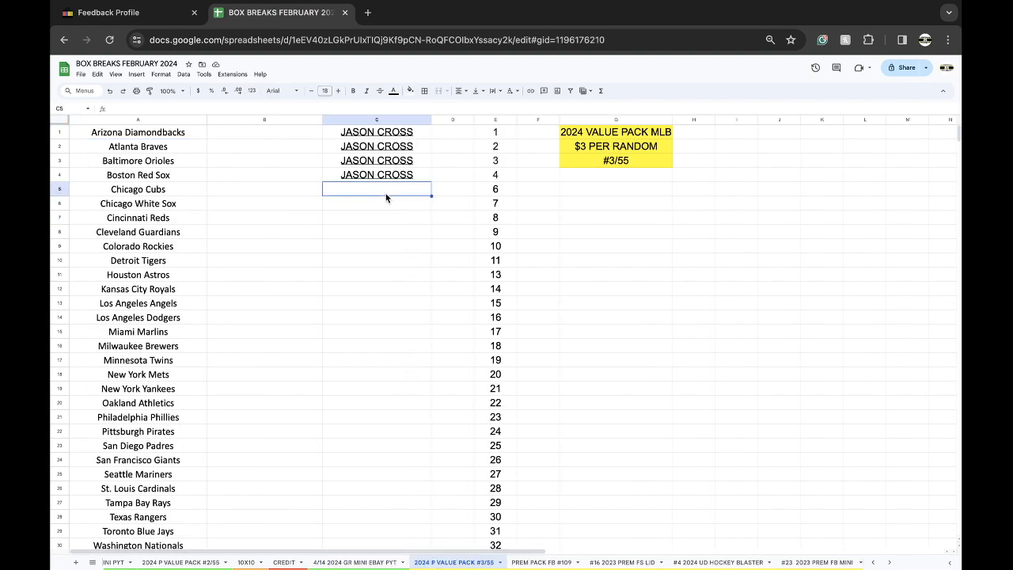
{"action": "type", "text": "KYLE GRIFFIN"}
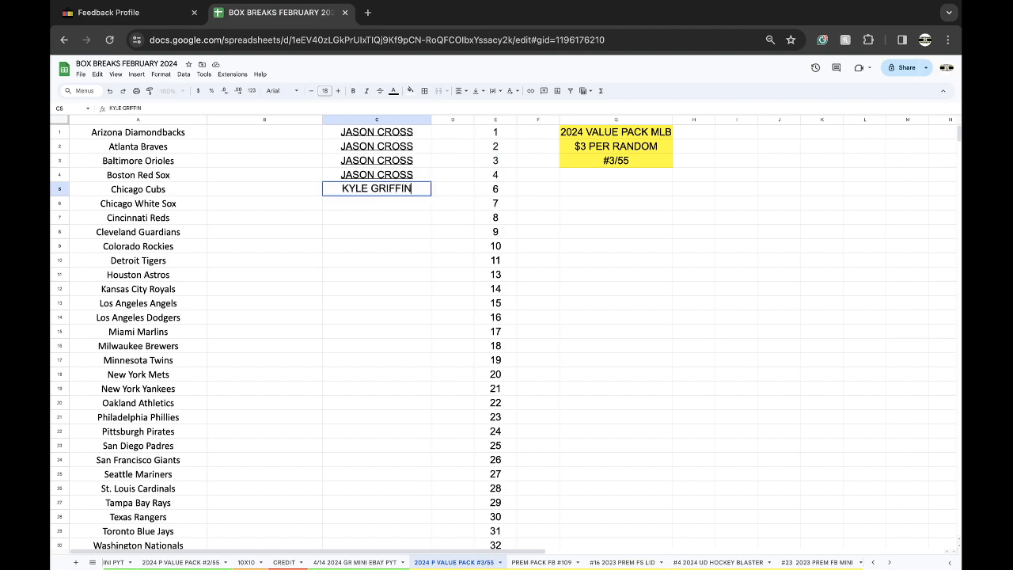
{"action": "key", "text": "Enter"}
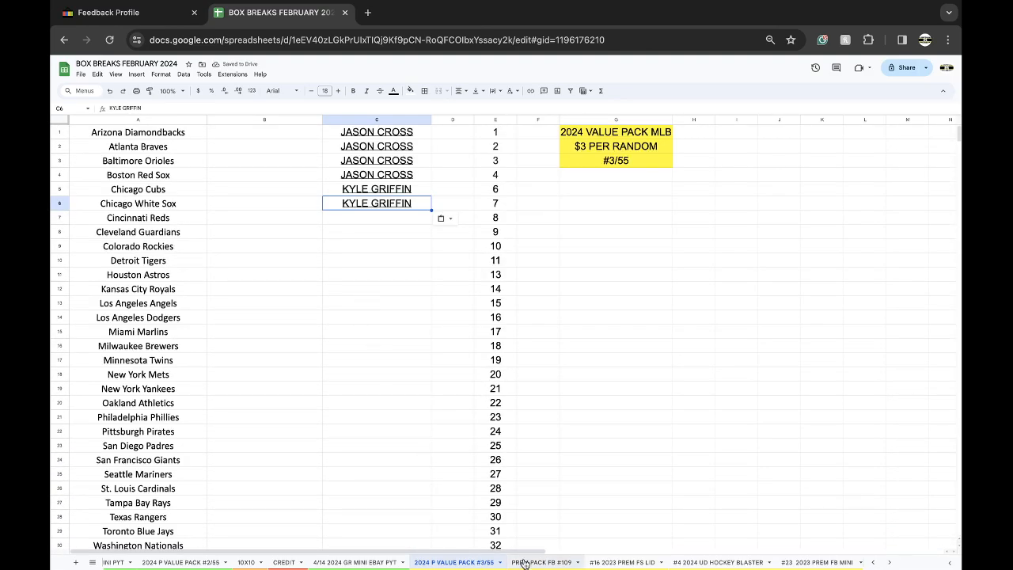
{"action": "left_click", "coordinate": [536, 562]}
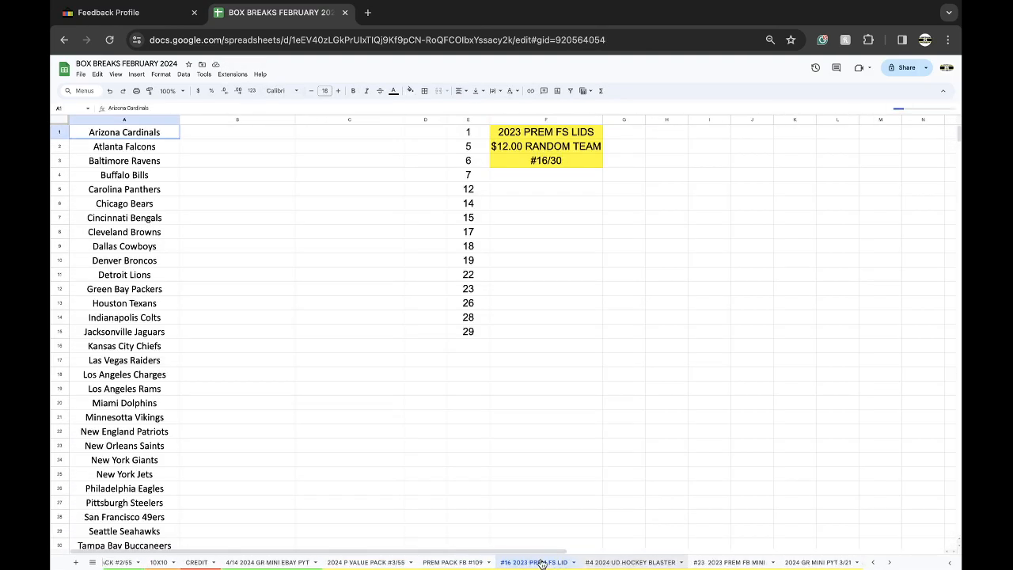
{"action": "left_click", "coordinate": [424, 562]}
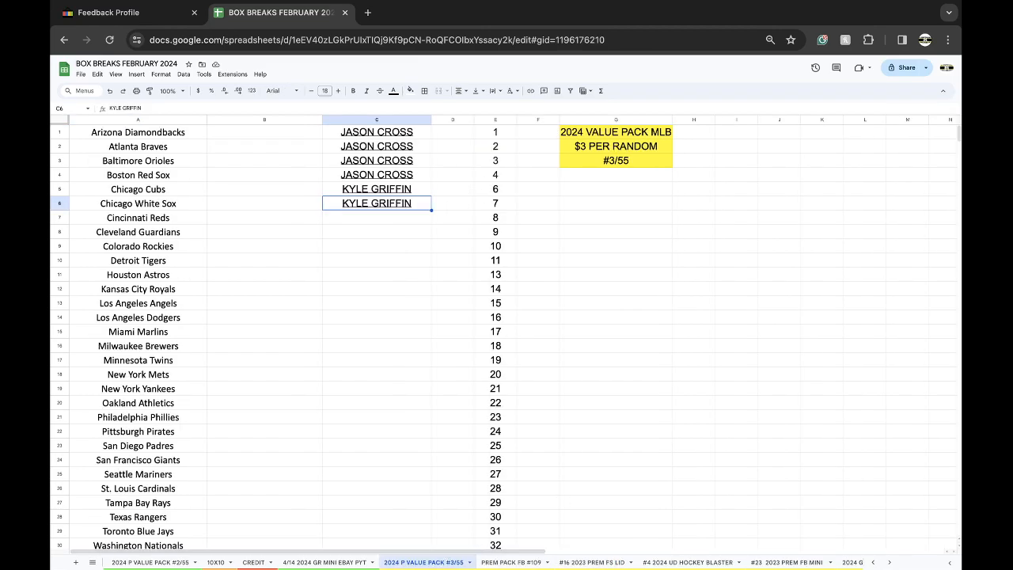